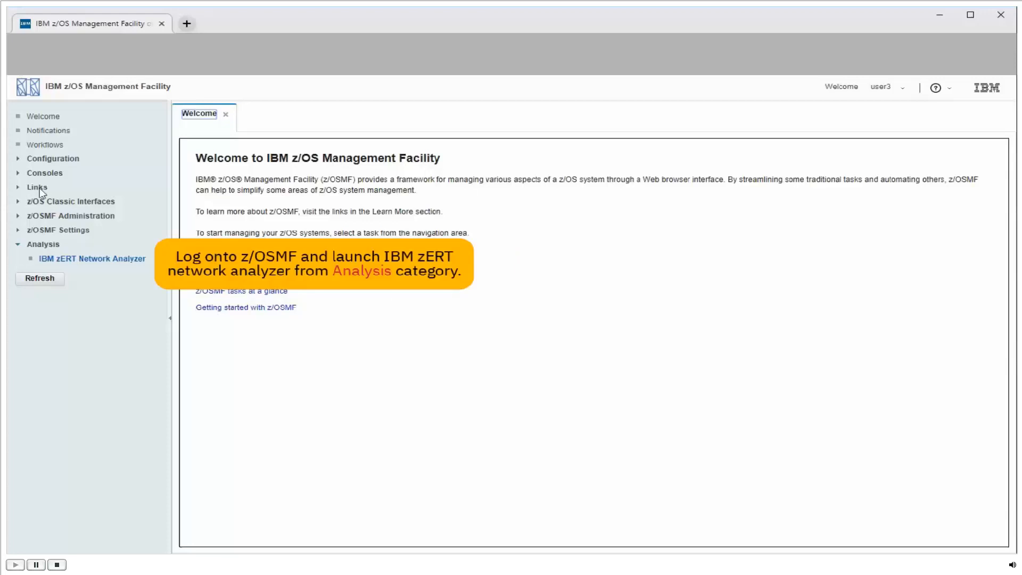
# - Launch IBM zERT Network Analyzer from the Analysis section of the navigation tree
pyautogui.click(91, 258)
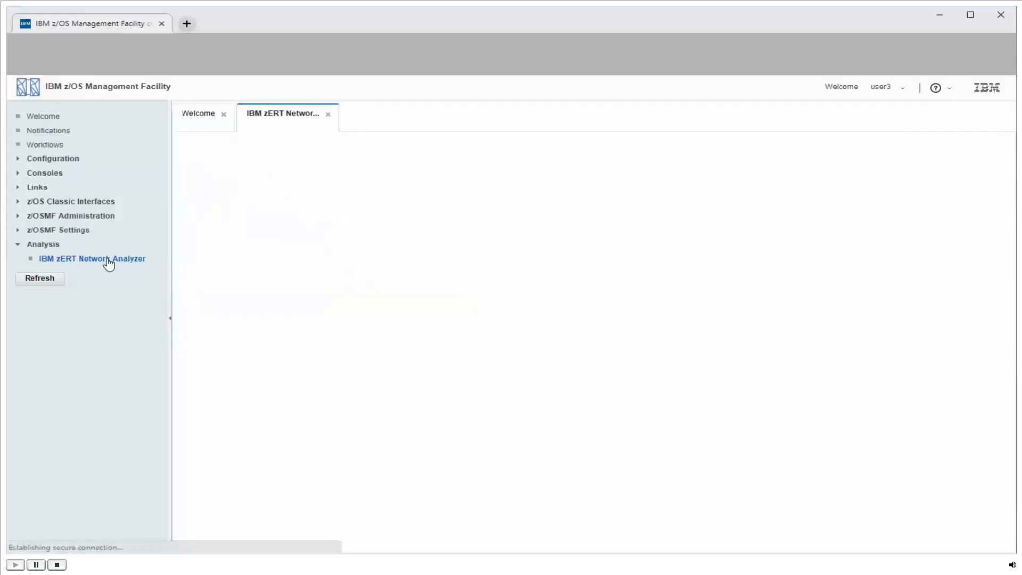
pyautogui.click(91, 258)
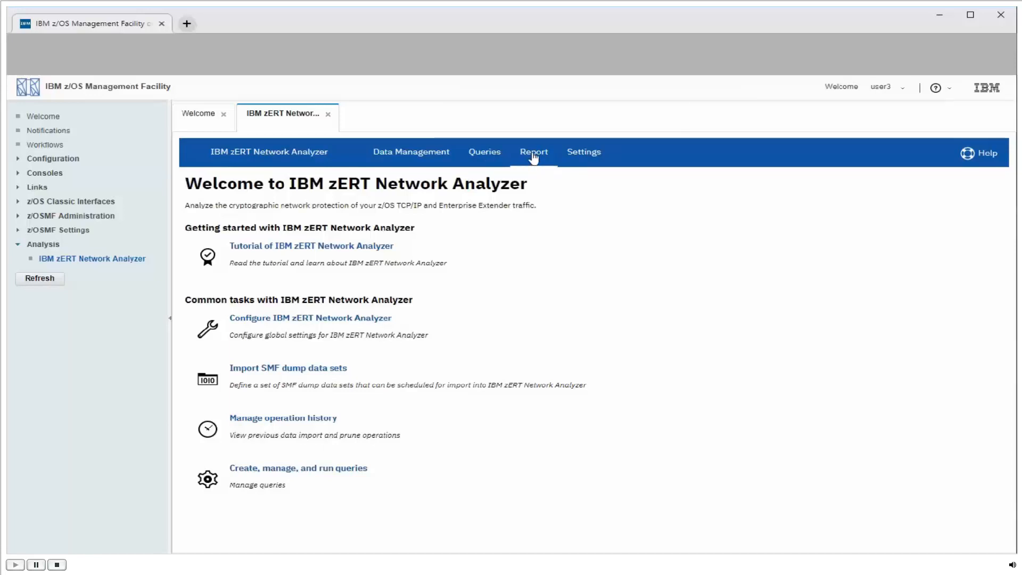
# - Go to the Queries page and dismiss the 'Refreshed query list' notice
pyautogui.click(485, 153)
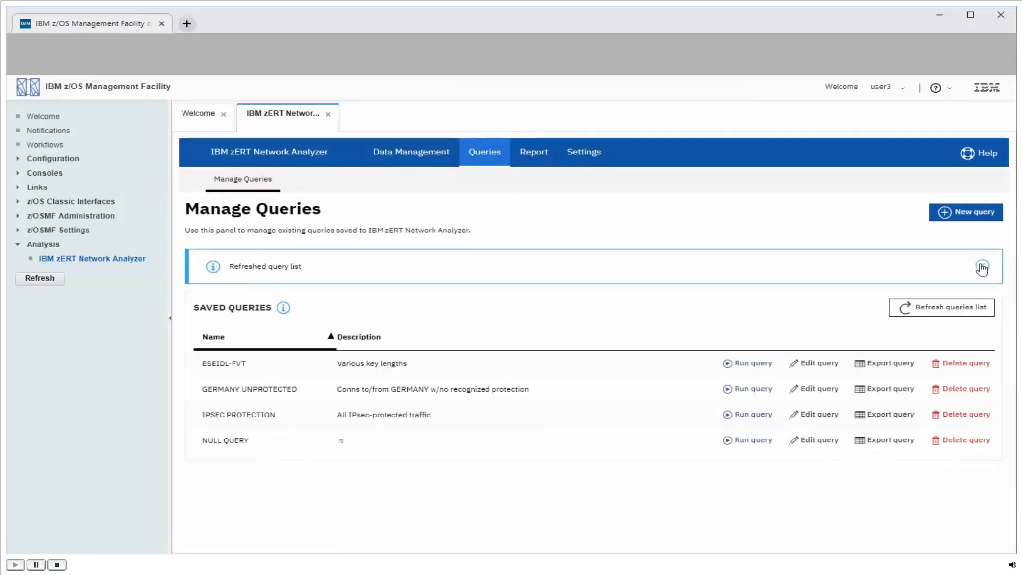
pyautogui.click(982, 266)
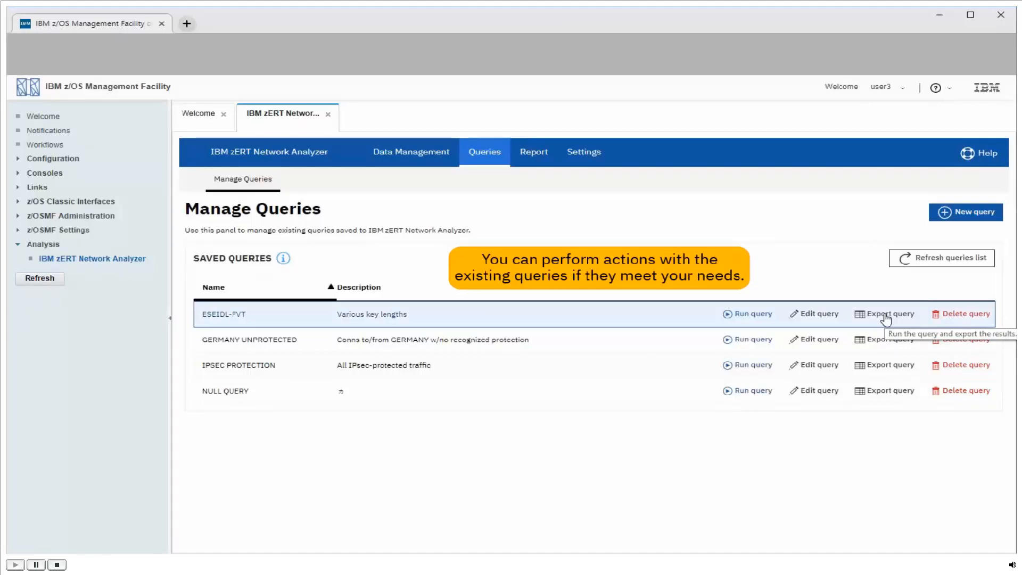
pyautogui.moveTo(966, 313)
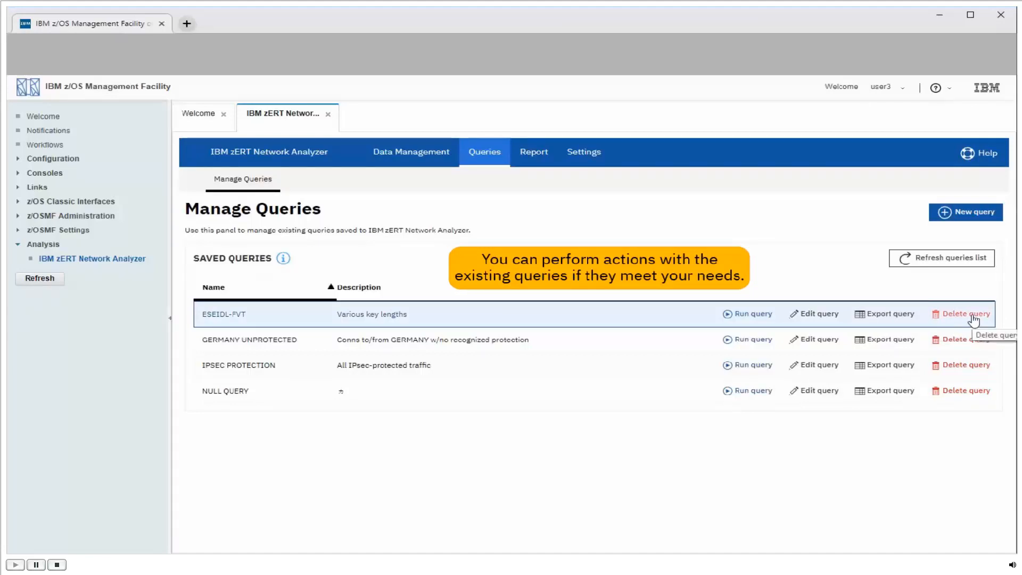
pyautogui.moveTo(823, 284)
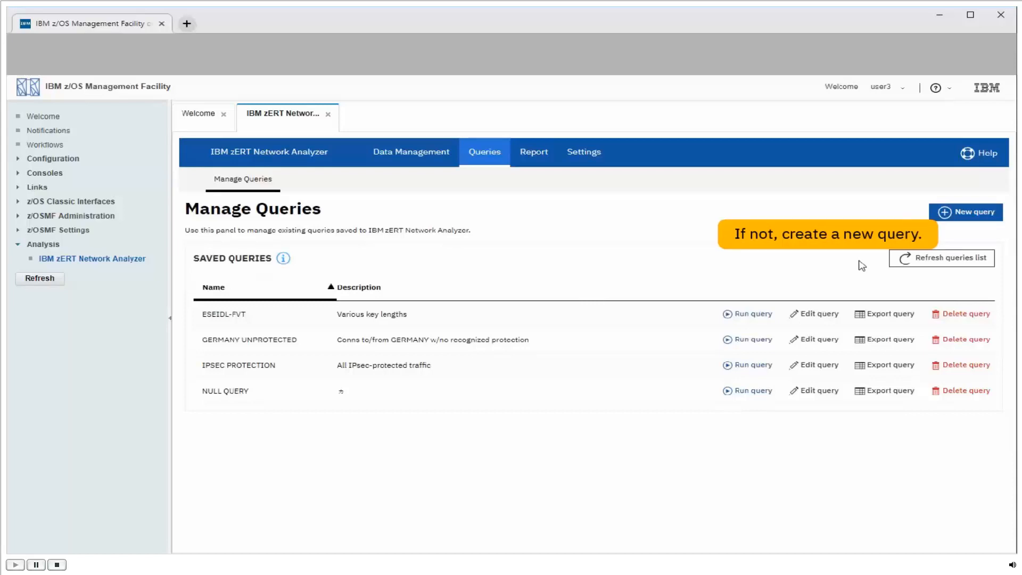
# - Create a new query named 'WEAK SSL AND TLS' described as 'All use of TLSv1.0. SSLv3 and SSLv2'
pyautogui.click(971, 211)
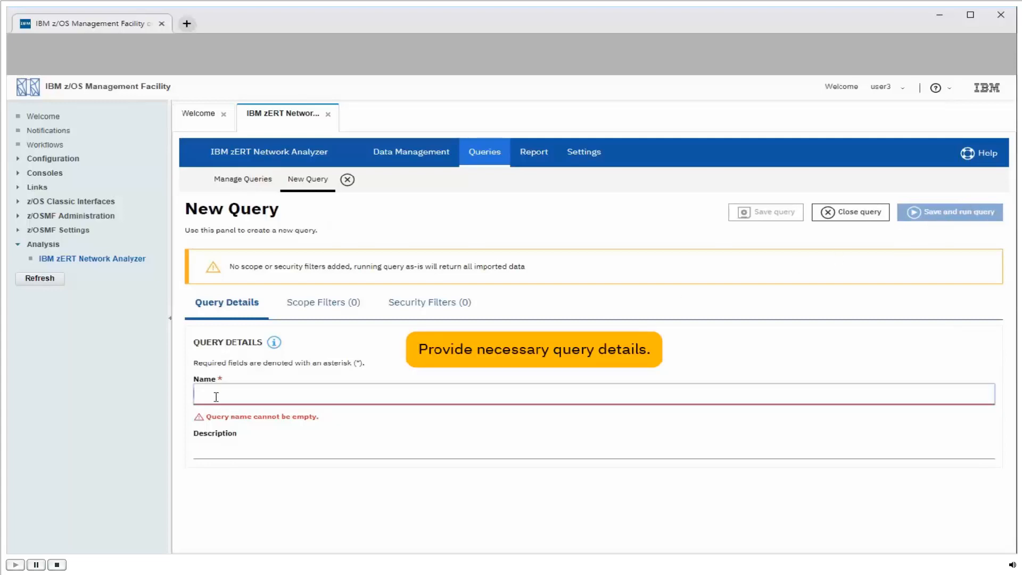
pyautogui.write('WEAK')
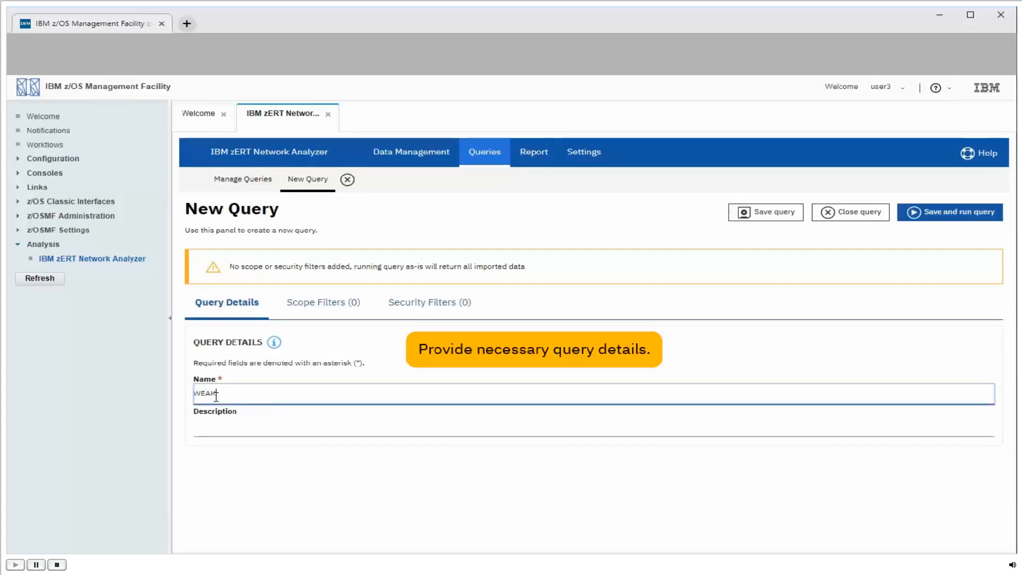
pyautogui.write('SSL AND')
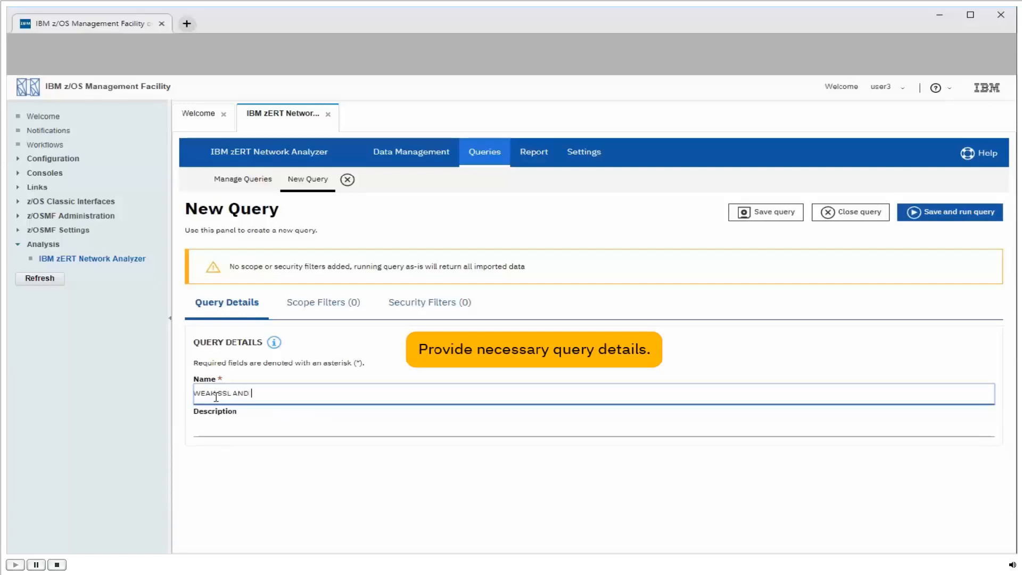
pyautogui.write('TLS')
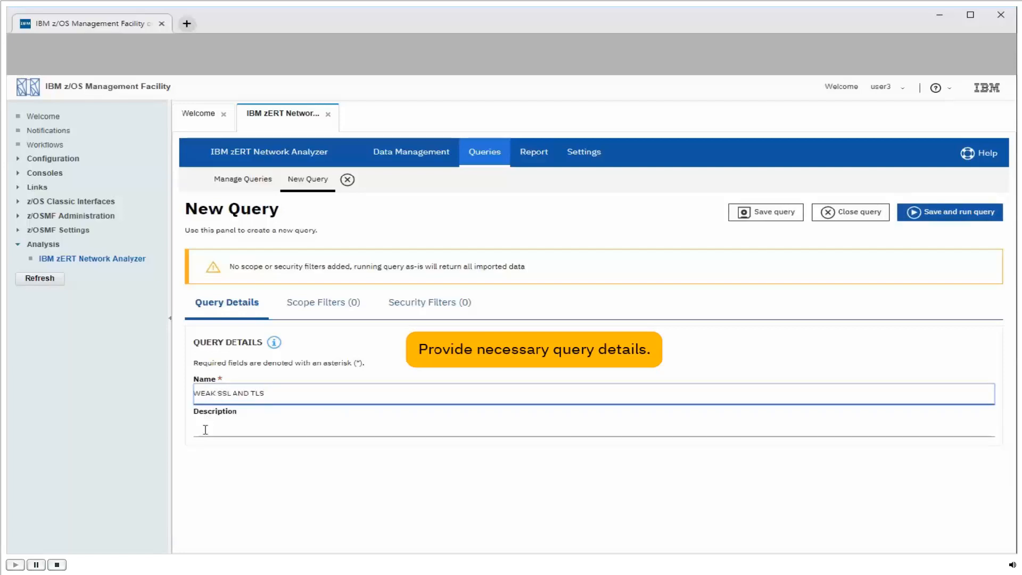
pyautogui.write('All use of TLSv1.0. SSLv3 and SSLv2')
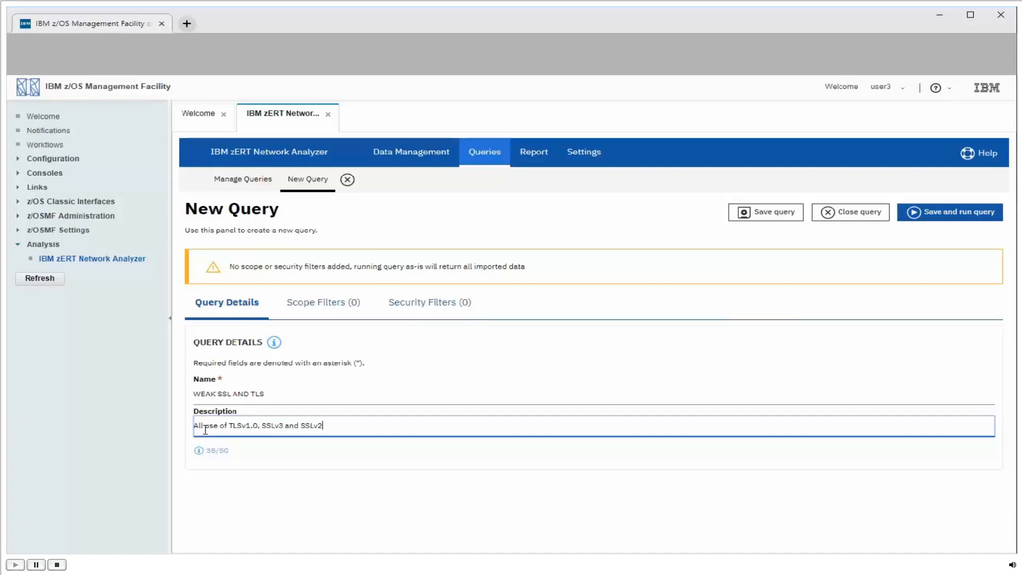
pyautogui.moveTo(315, 301)
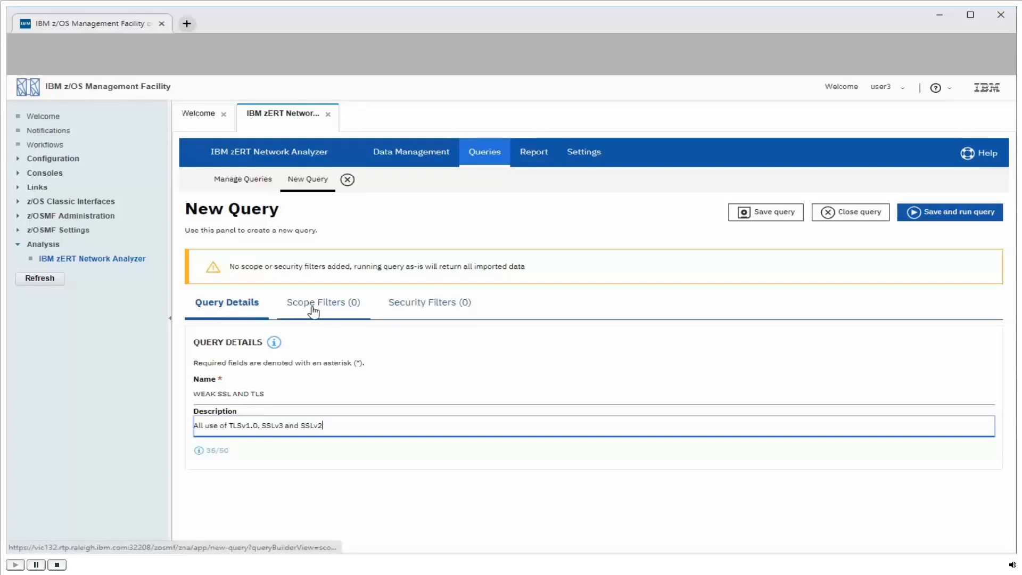
# - Show the Scope Filters options of the new query
pyautogui.click(321, 301)
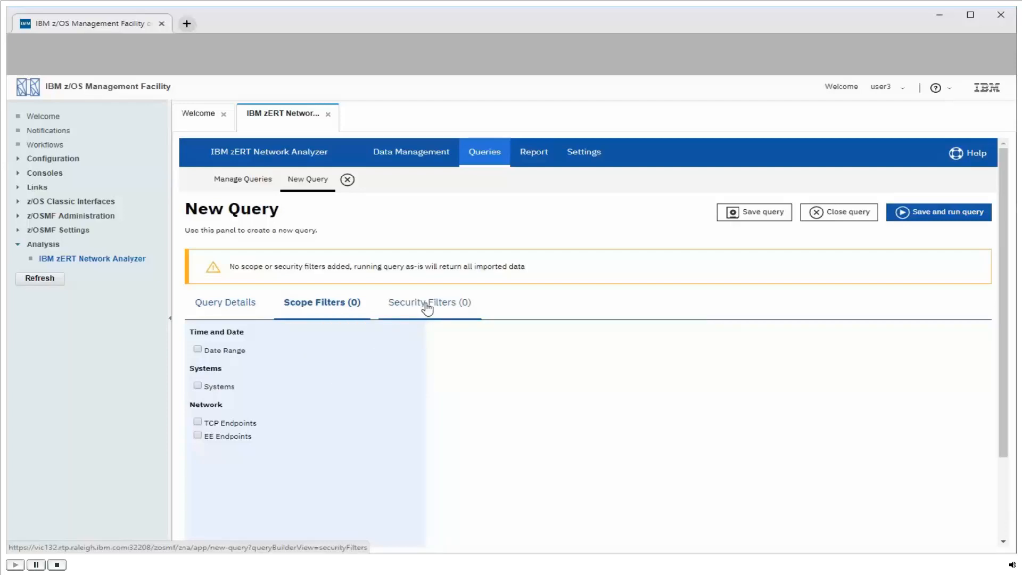
# - Add a TLS protocol version security filter selecting SSL 2.0, SSL 3.0 and TLS 1.0
pyautogui.click(427, 301)
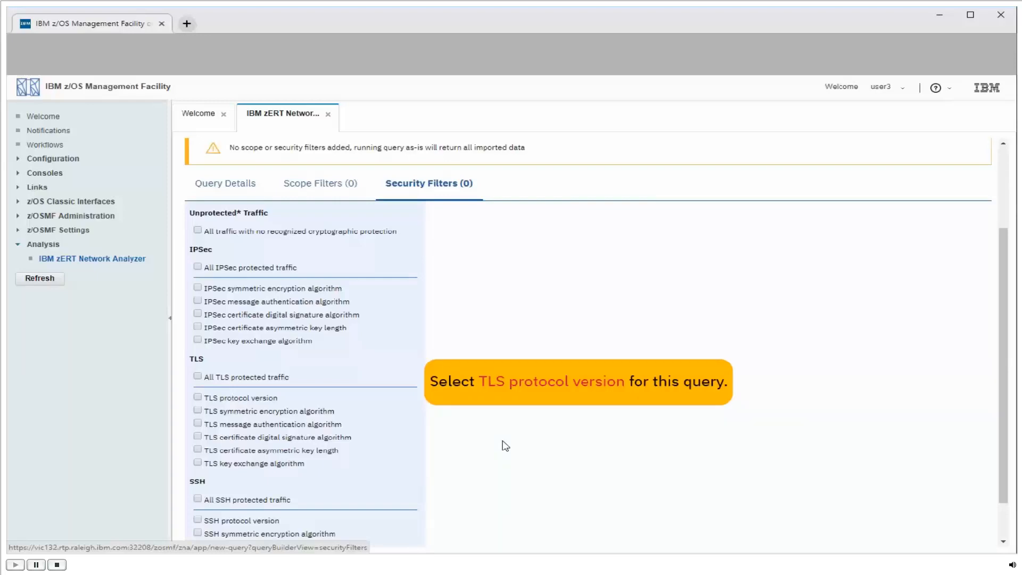
pyautogui.moveTo(212, 394)
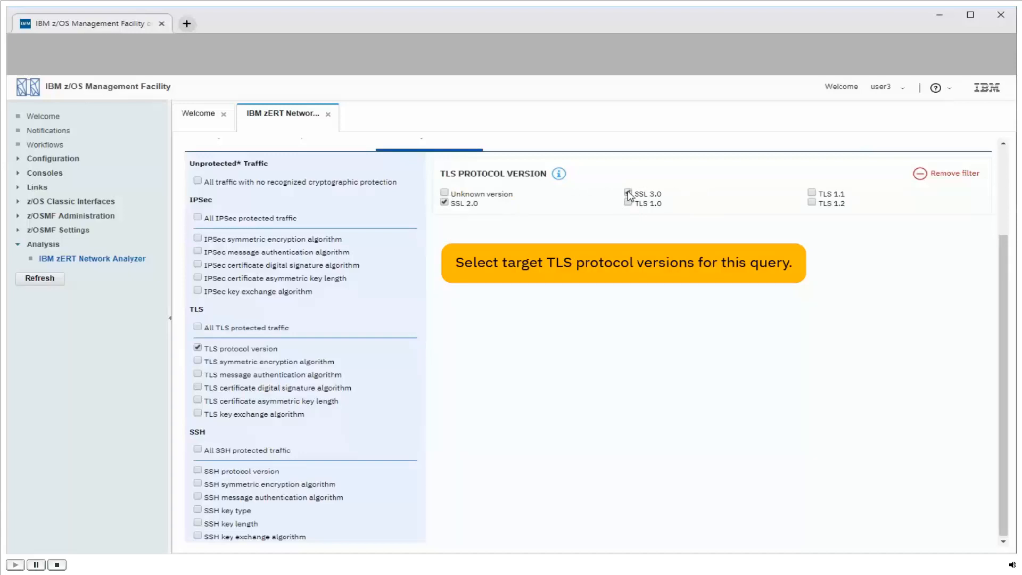
pyautogui.click(628, 194)
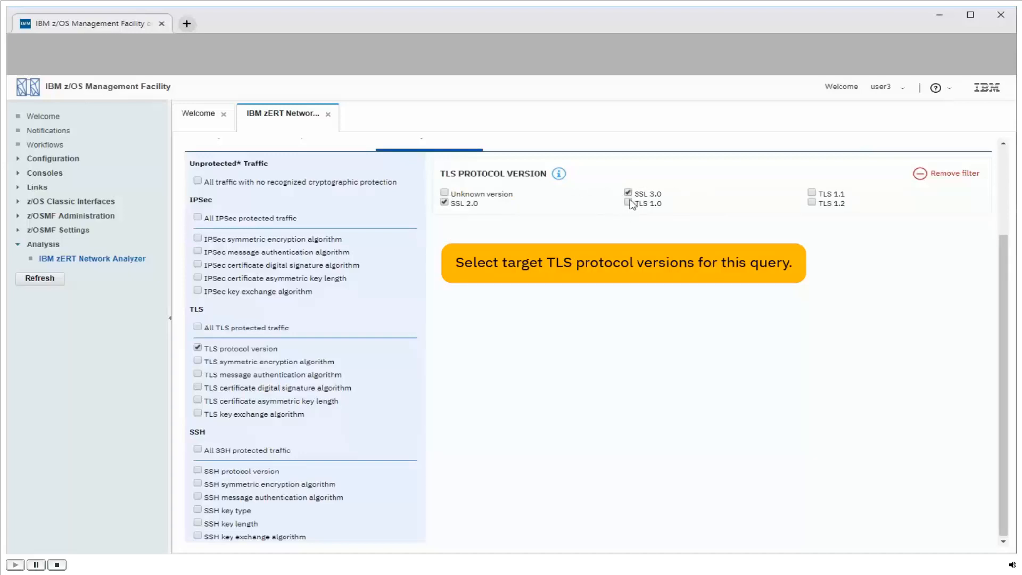
pyautogui.click(628, 205)
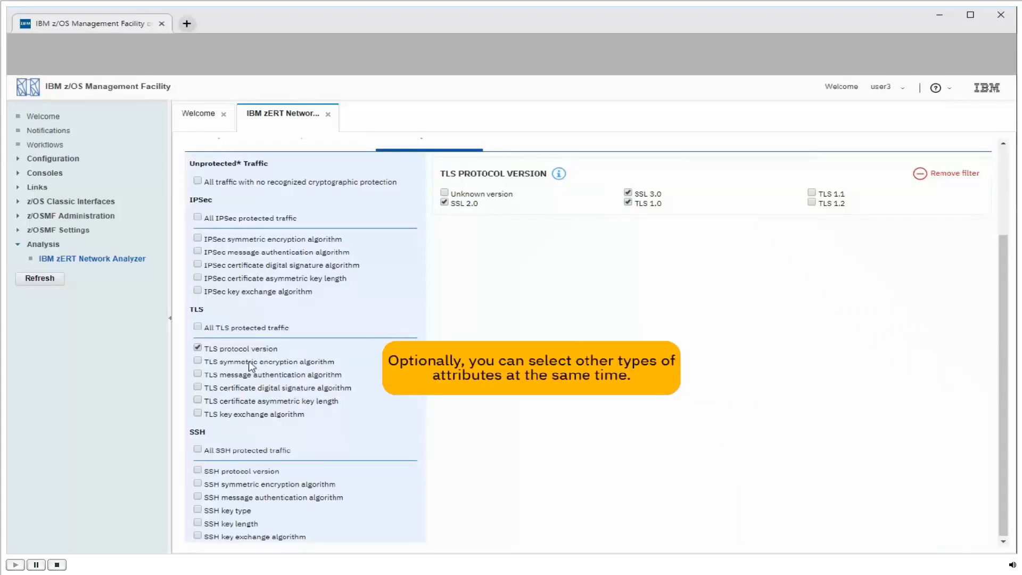
pyautogui.click(198, 360)
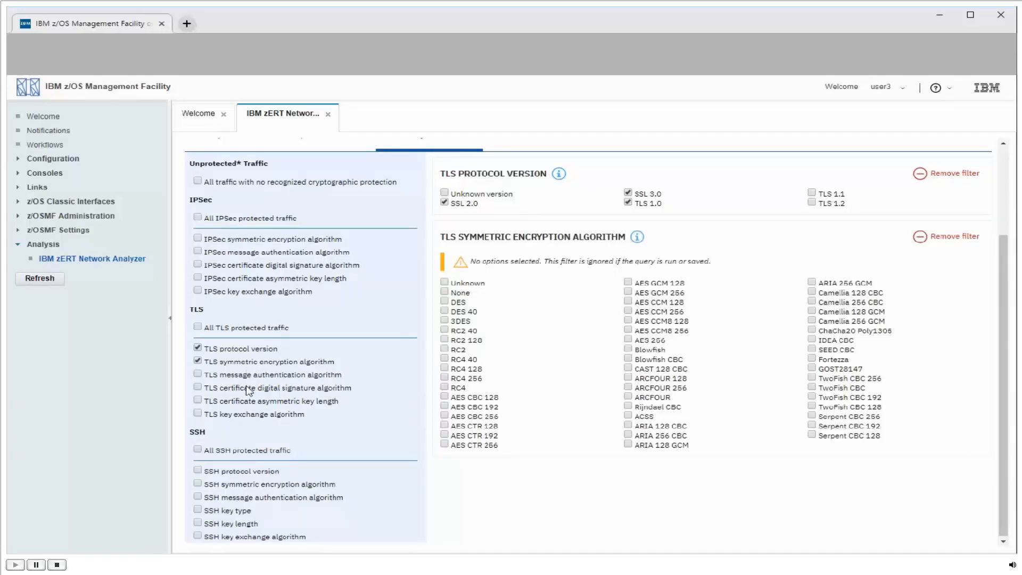
pyautogui.click(198, 385)
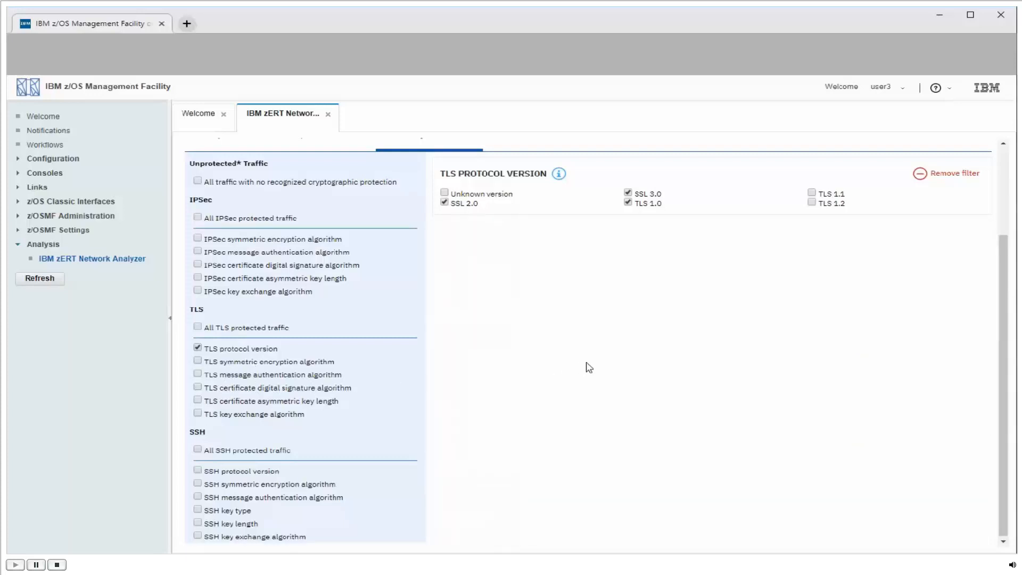
pyautogui.moveTo(685, 369)
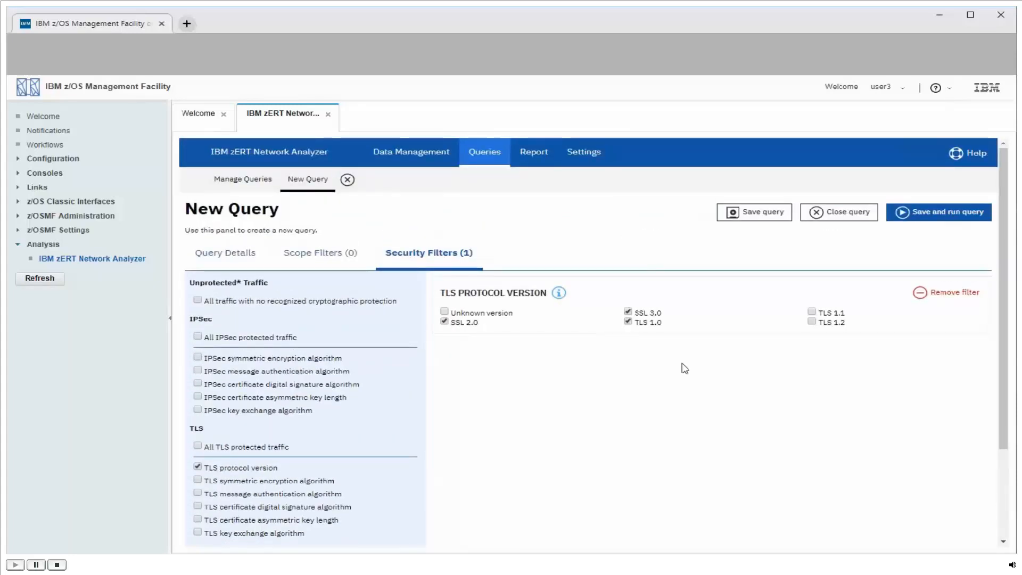
# - Save and run the WEAK SSL AND TLS query, confirming the dialog
pyautogui.click(939, 212)
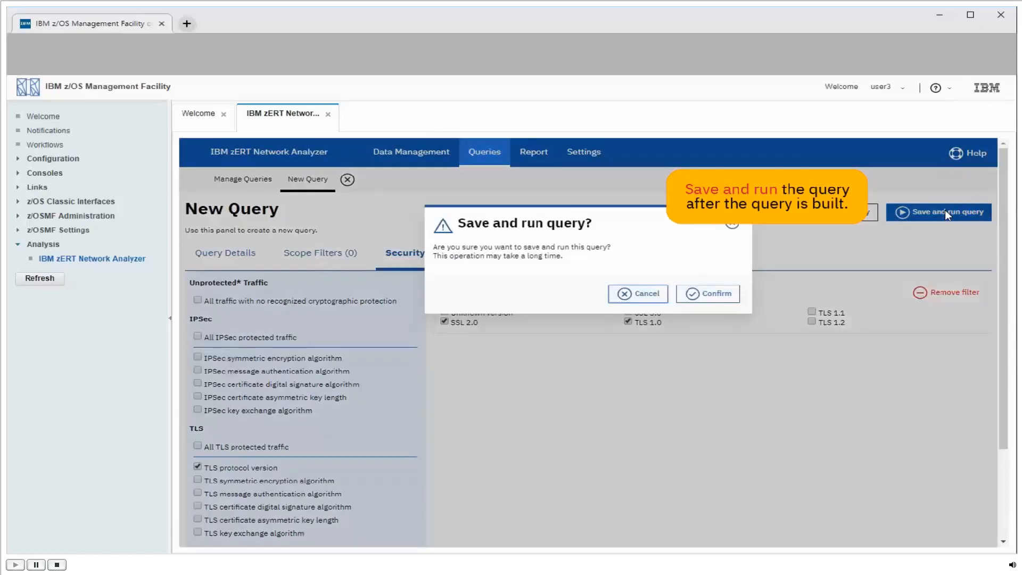
pyautogui.click(707, 294)
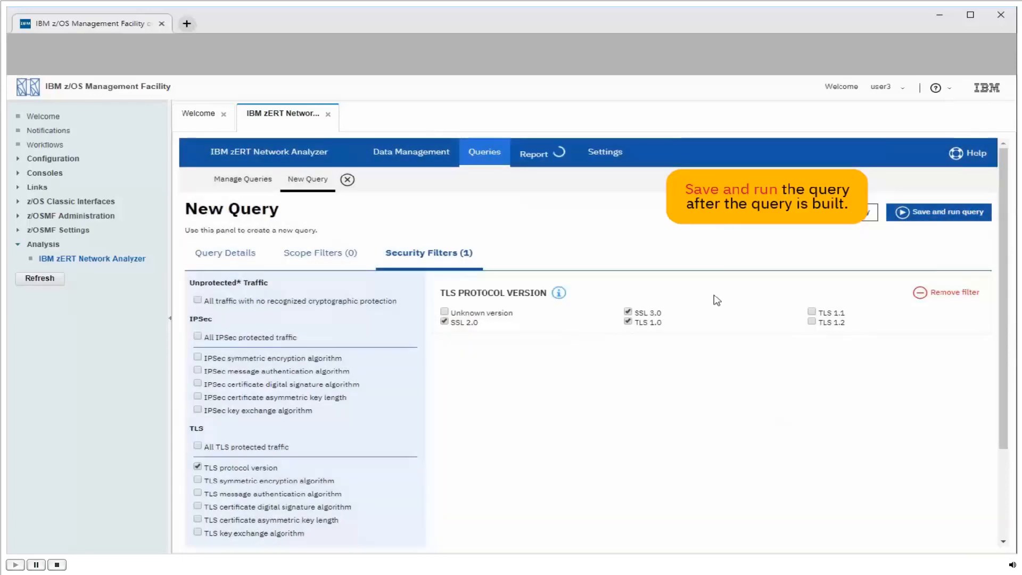
pyautogui.click(944, 212)
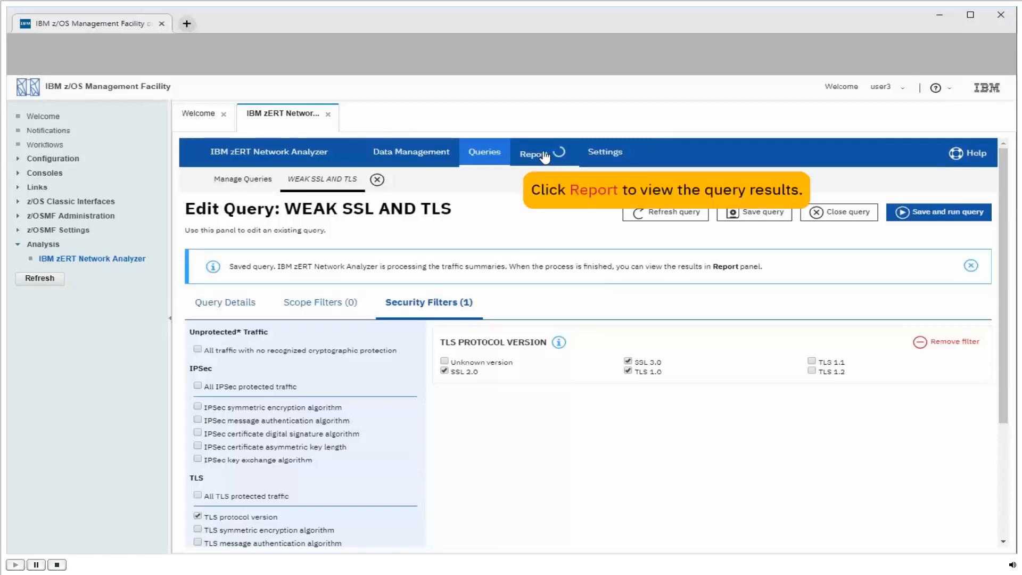
# - Review the WEAK SSL AND TLS report: 18 server records, one client, no EE peer traffic
pyautogui.click(535, 152)
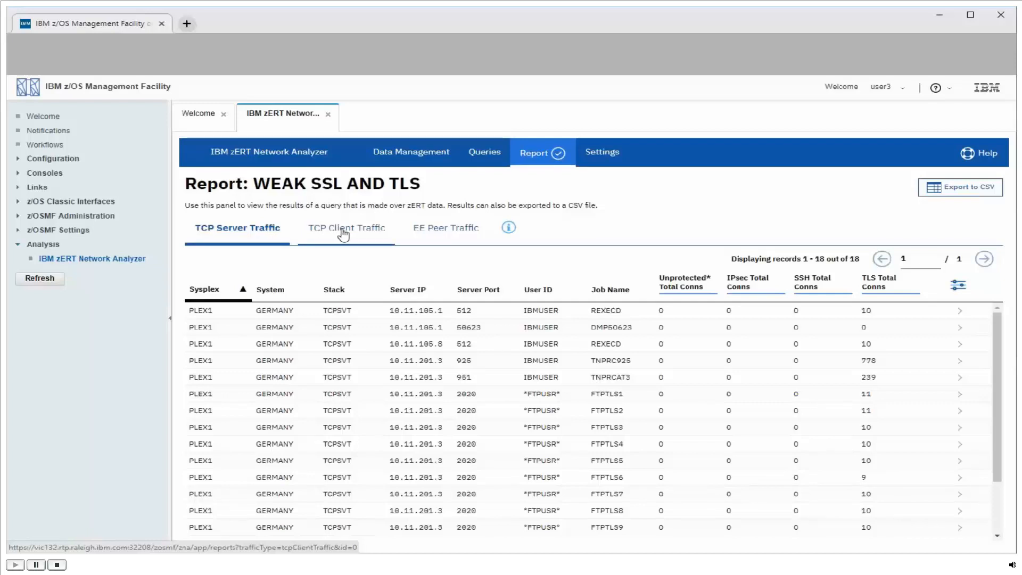
pyautogui.click(345, 228)
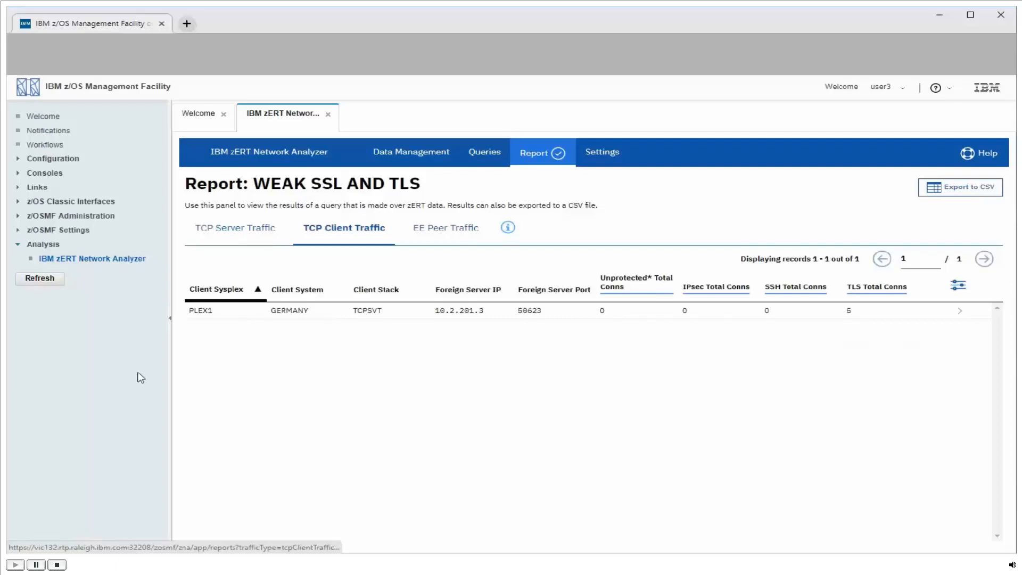
pyautogui.click(444, 228)
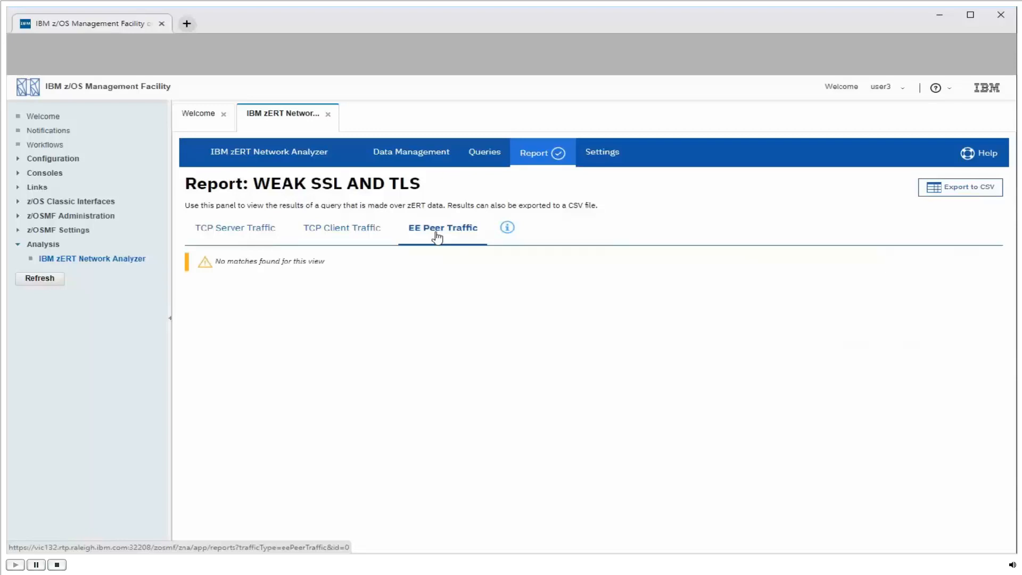
pyautogui.click(234, 227)
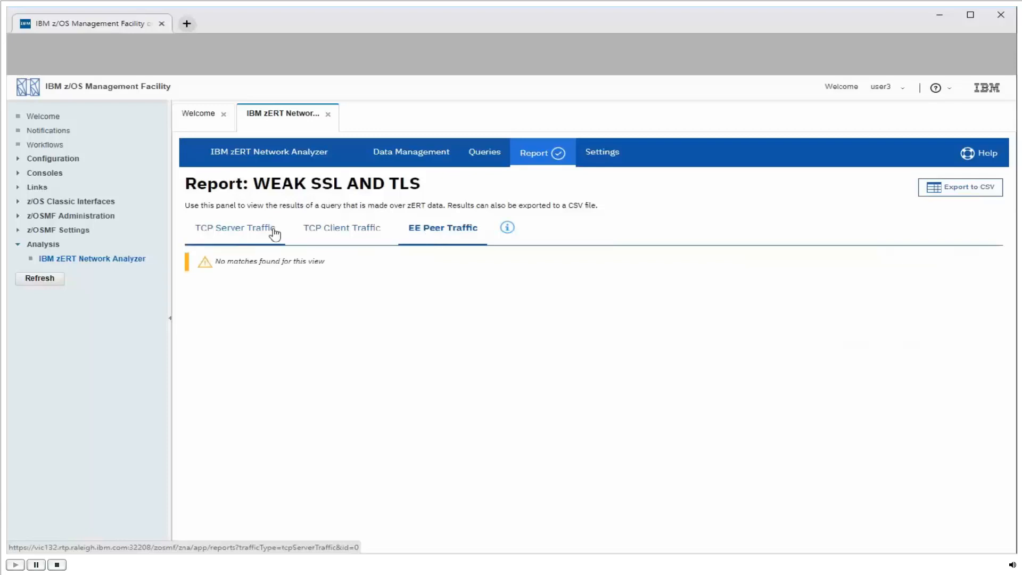
# - Return to TCP Server Traffic and expand server 10.11.201.3:925 to list its three client IPs
pyautogui.click(236, 228)
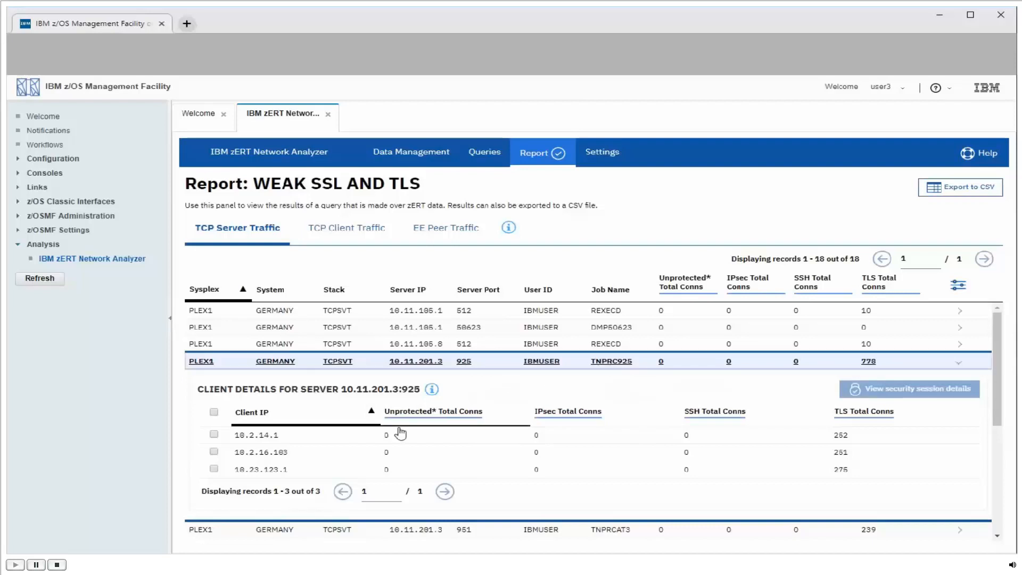
# - Select all three clients of 10.11.201.3:925 and view their TLSv1.0 security session details
pyautogui.click(214, 411)
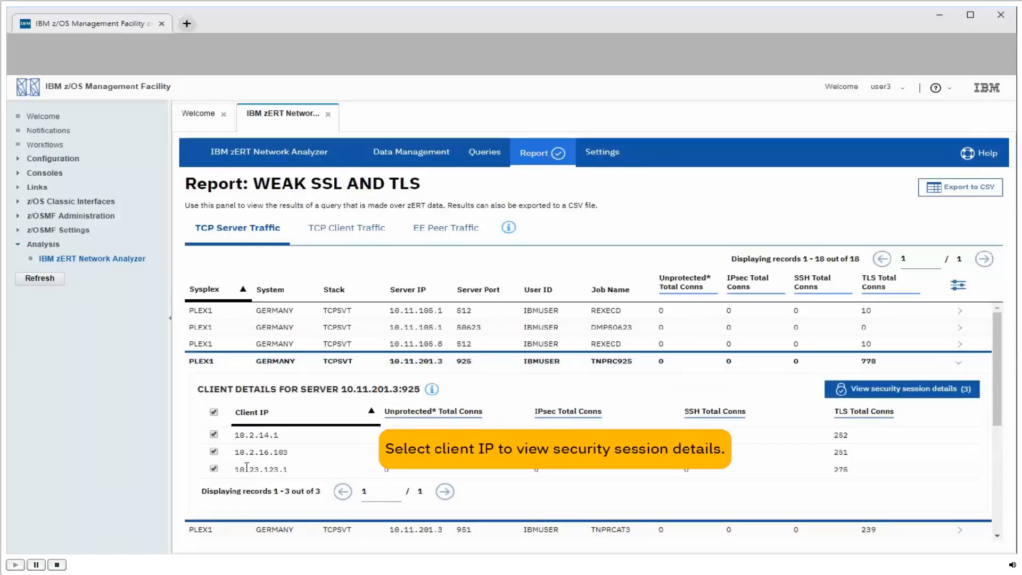
pyautogui.moveTo(912, 390)
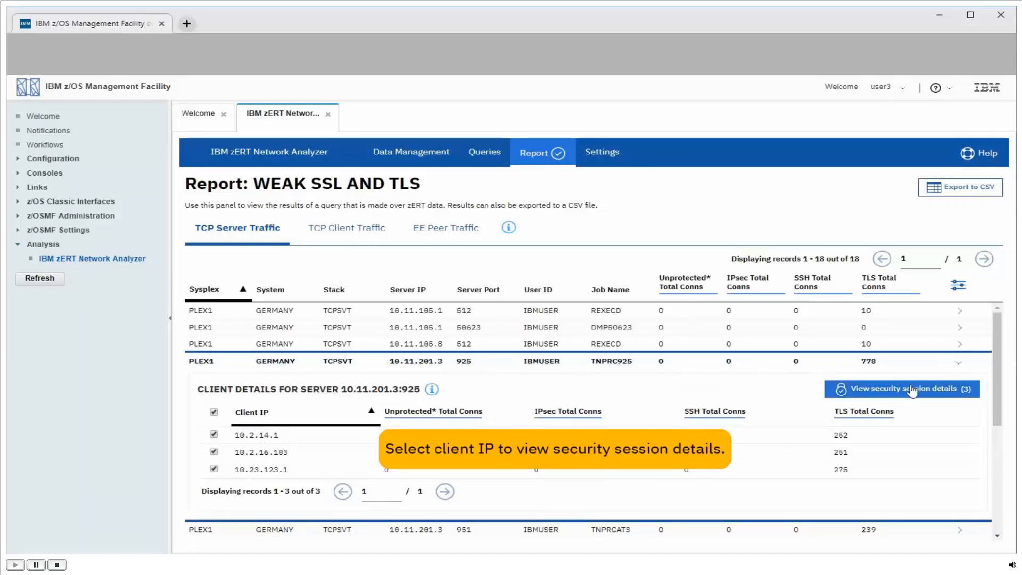
pyautogui.moveTo(911, 390)
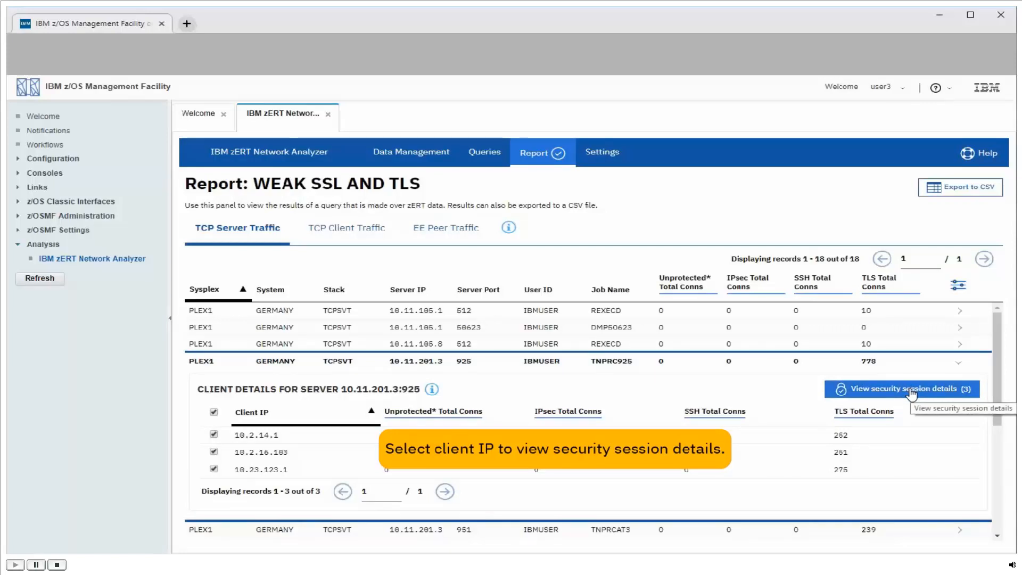
pyautogui.click(905, 388)
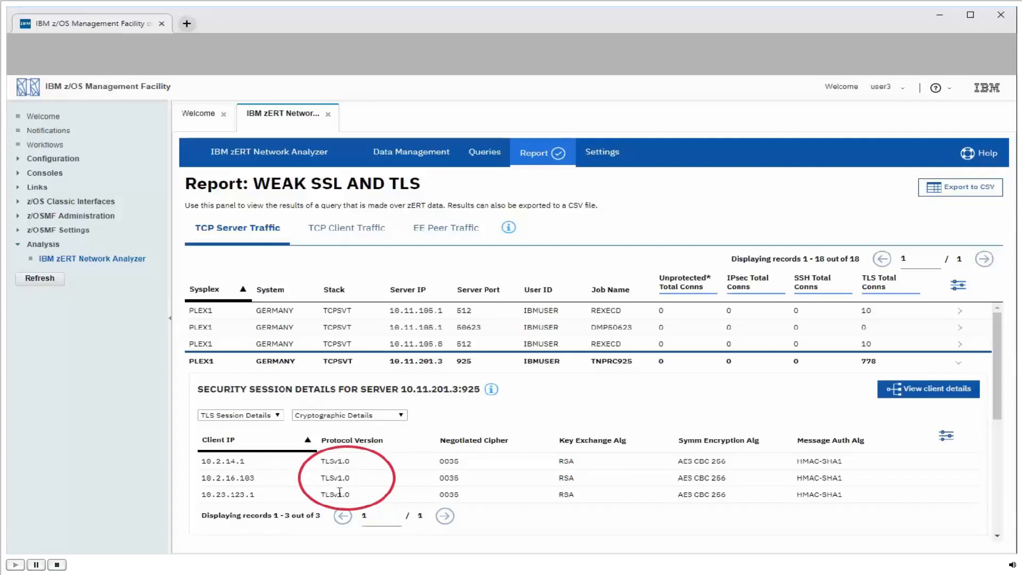
pyautogui.moveTo(460, 463)
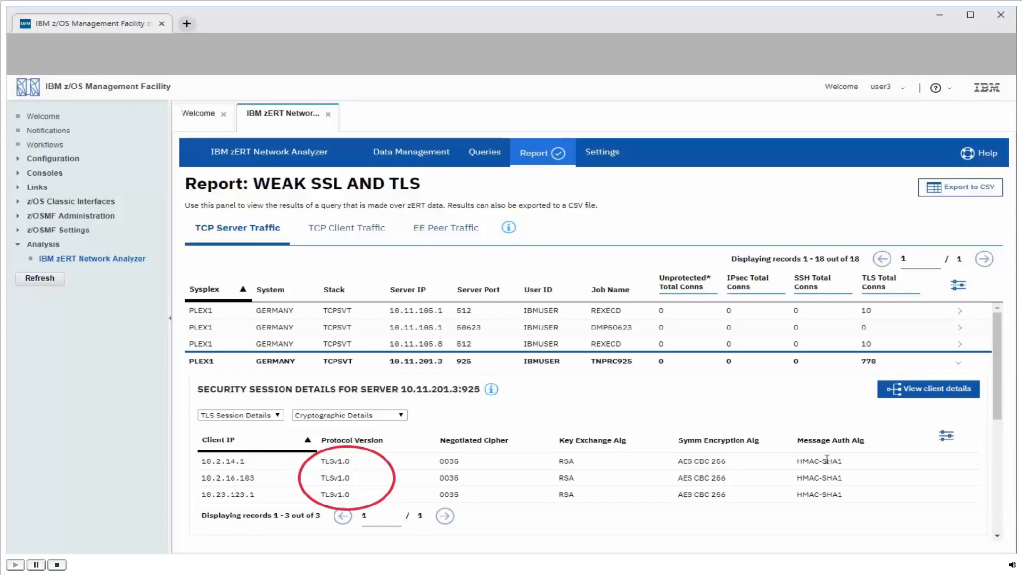
pyautogui.click(401, 414)
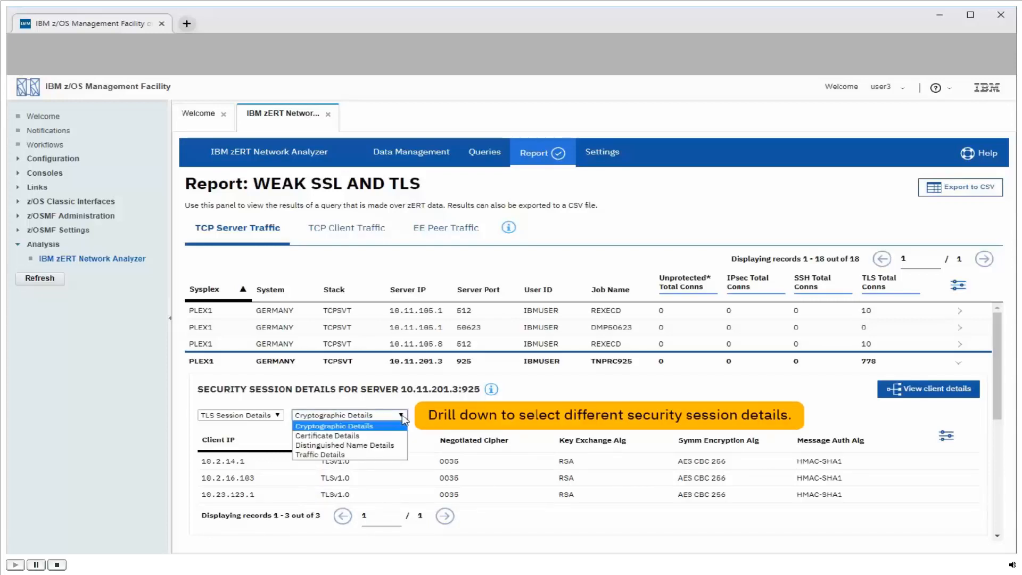
pyautogui.click(328, 435)
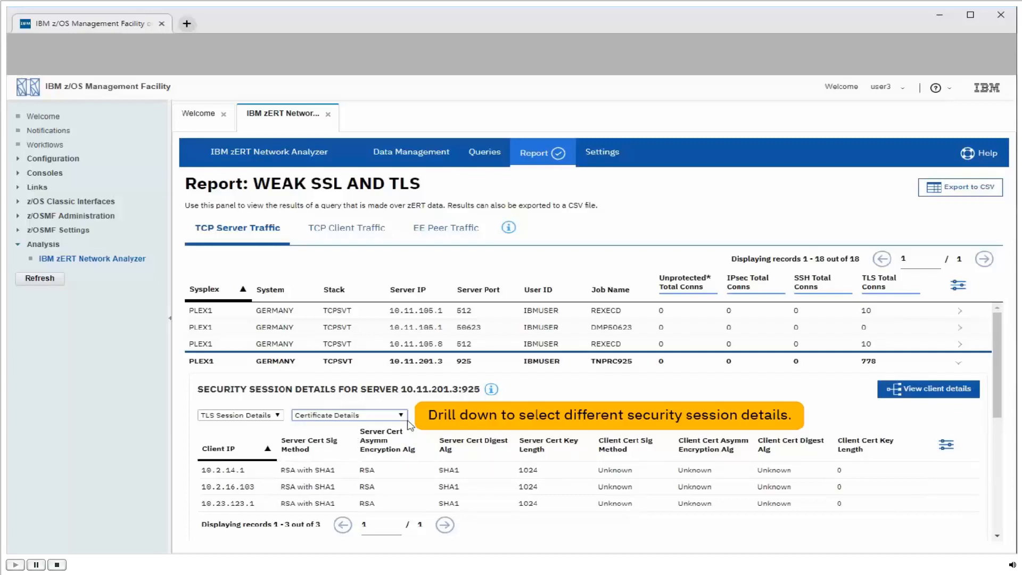
pyautogui.click(348, 416)
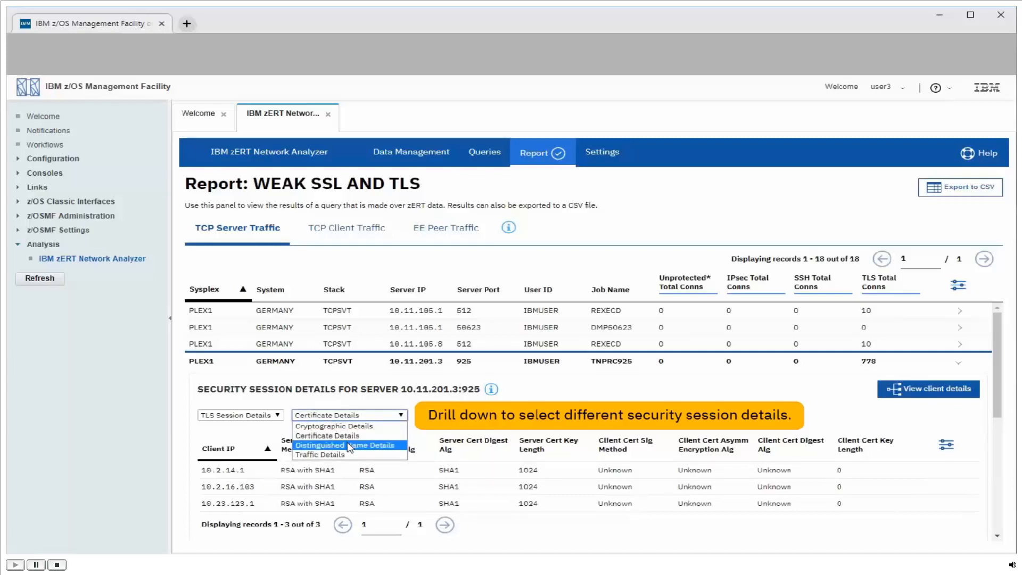
pyautogui.click(349, 445)
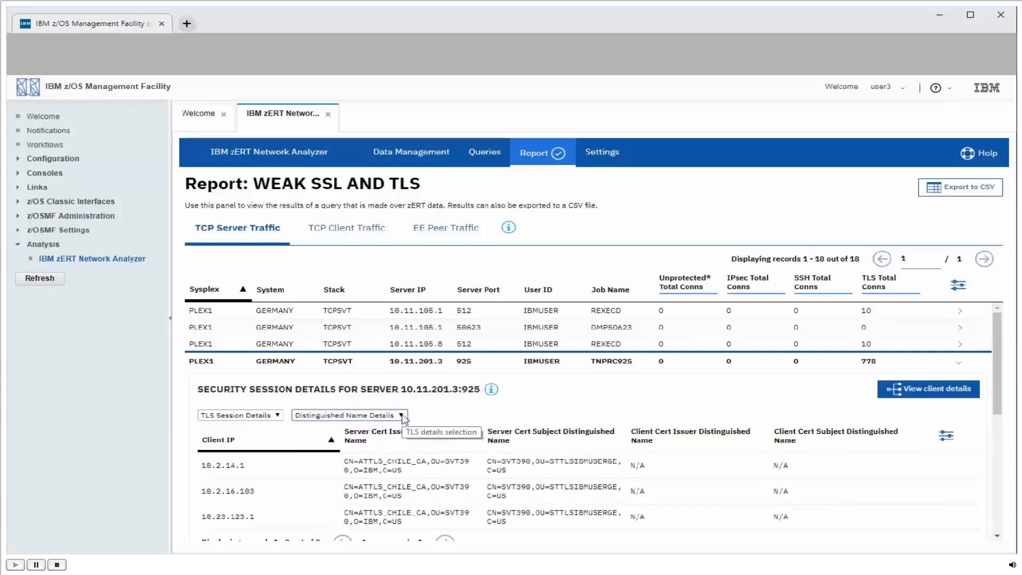
pyautogui.click(349, 415)
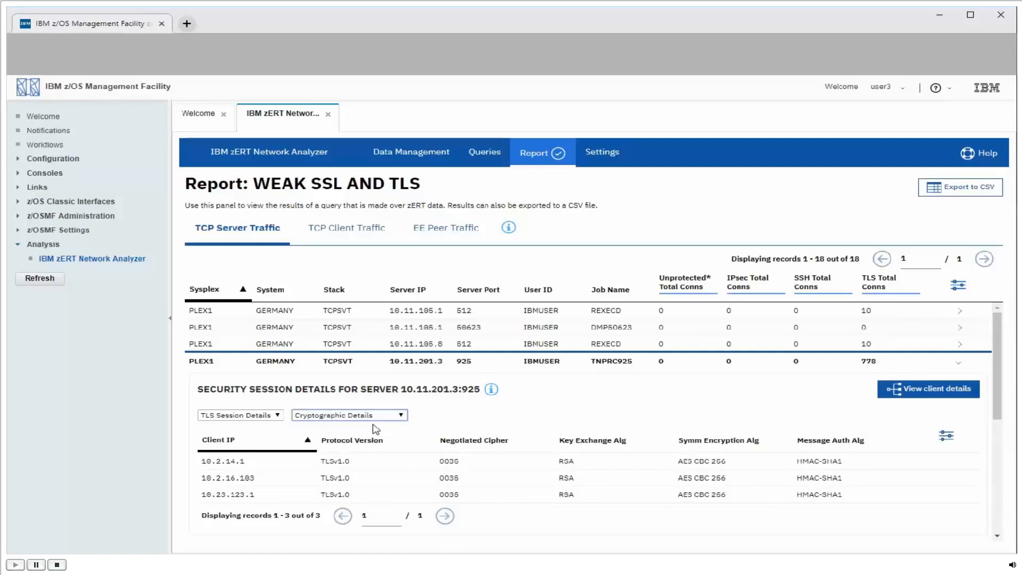
pyautogui.moveTo(444, 250)
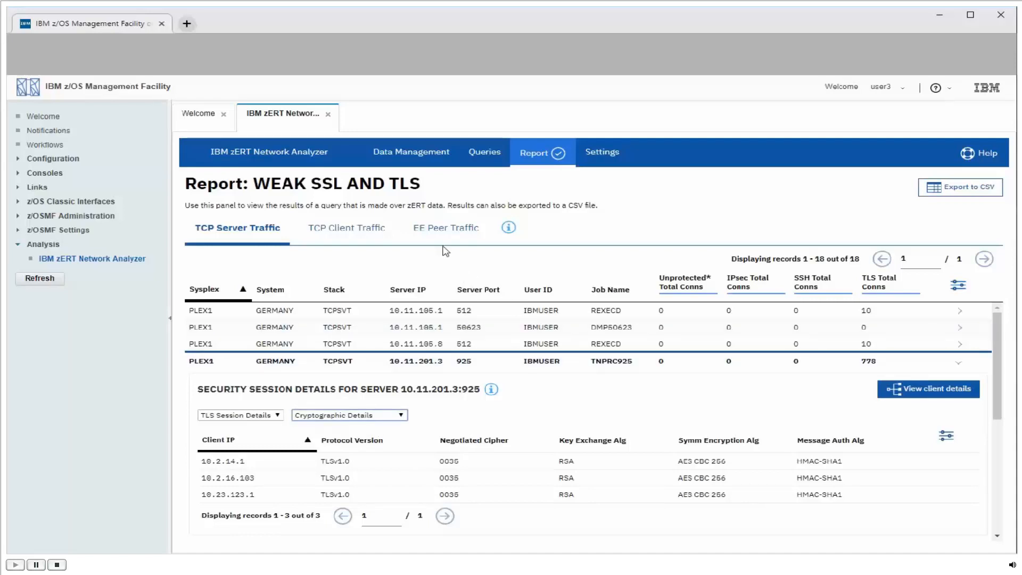
# - In TCP Client Traffic, view session details for client 10.11.201.4 to server 10.2.201.3:50623 (TLSv1.0)
pyautogui.click(346, 228)
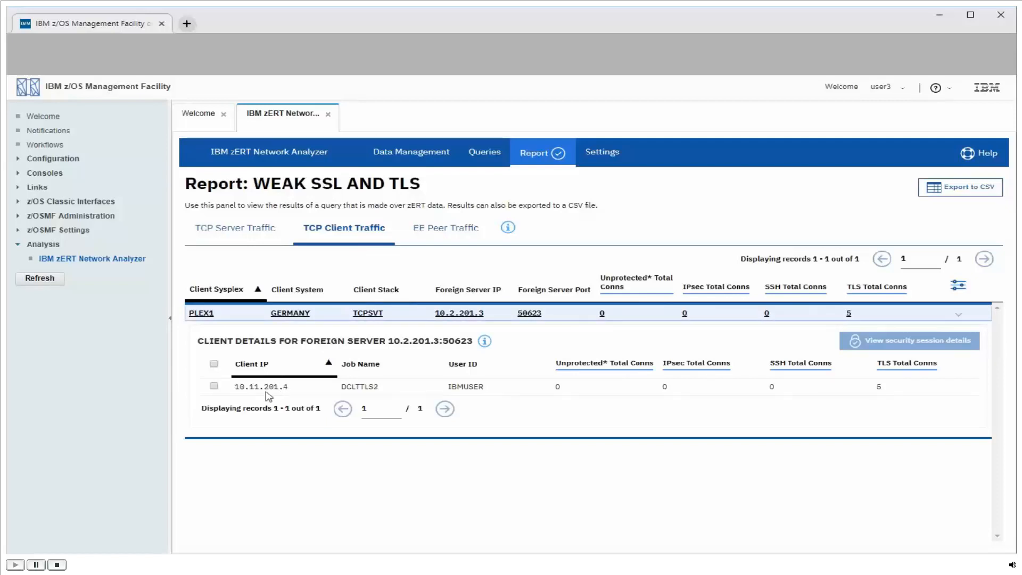
pyautogui.click(214, 386)
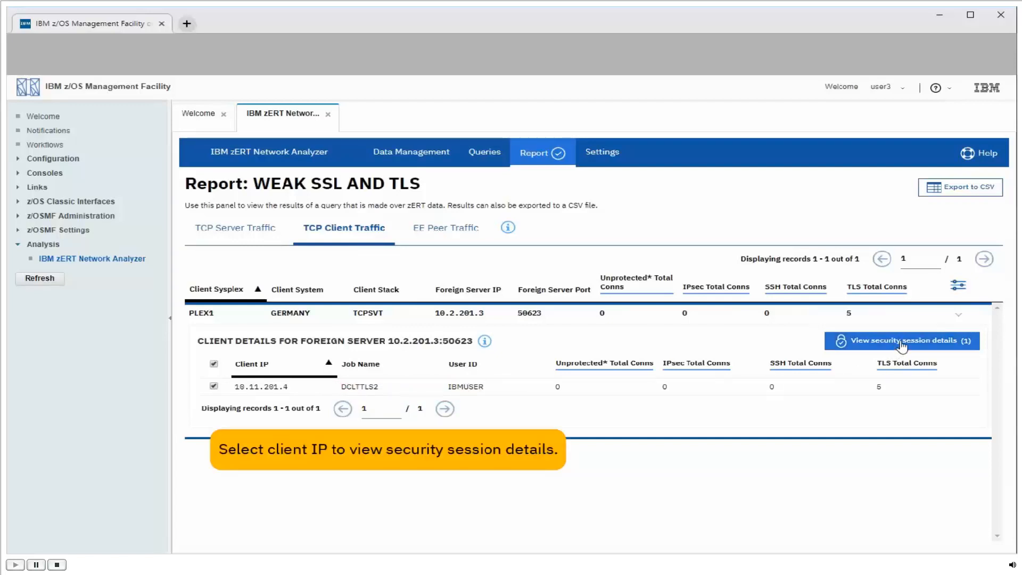
pyautogui.click(901, 341)
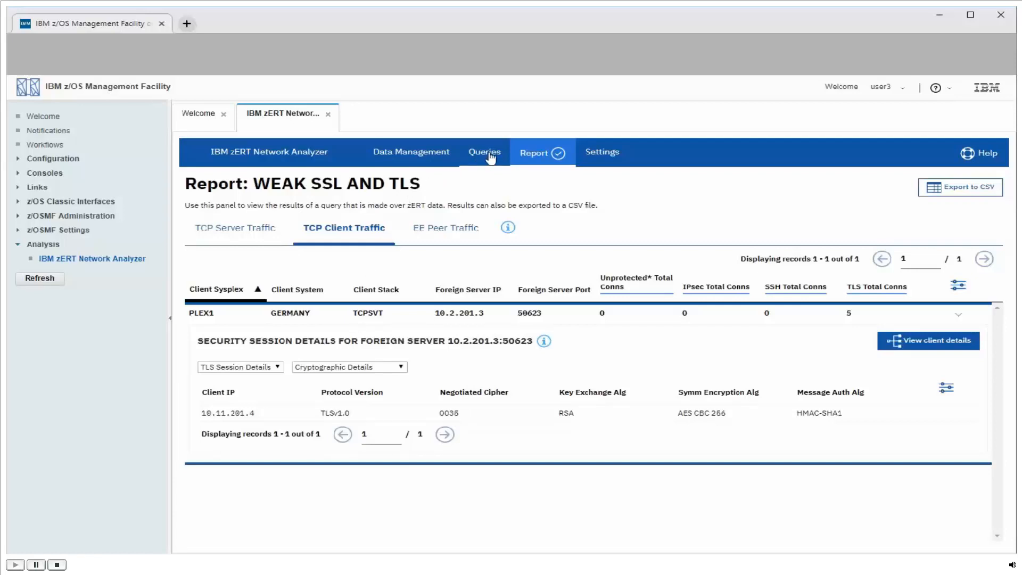
# - Uncheck TLS 1.0 so only SSL 2.0 and SSL 3.0 remain, then save and rerun the query
pyautogui.click(484, 151)
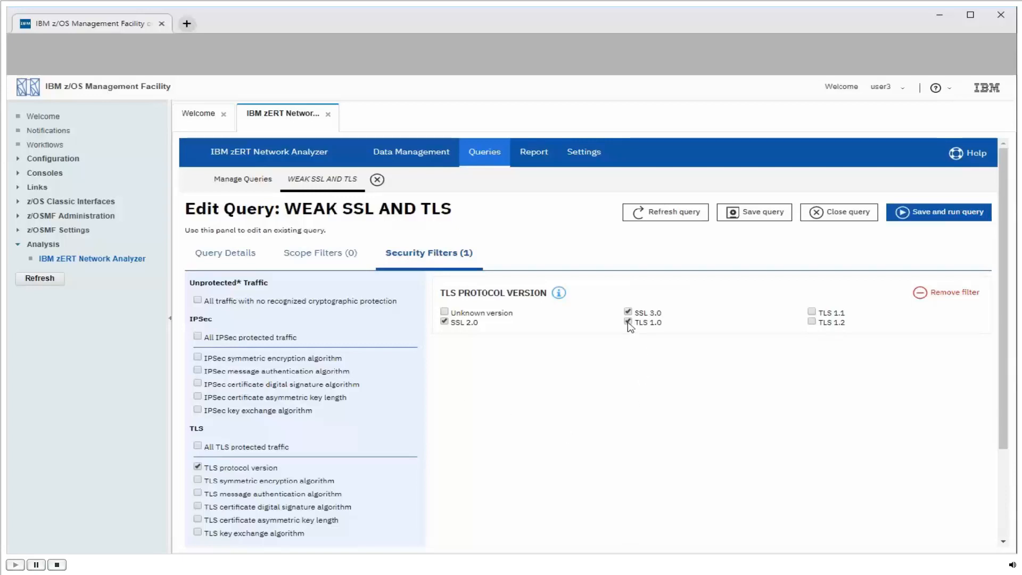
pyautogui.click(628, 322)
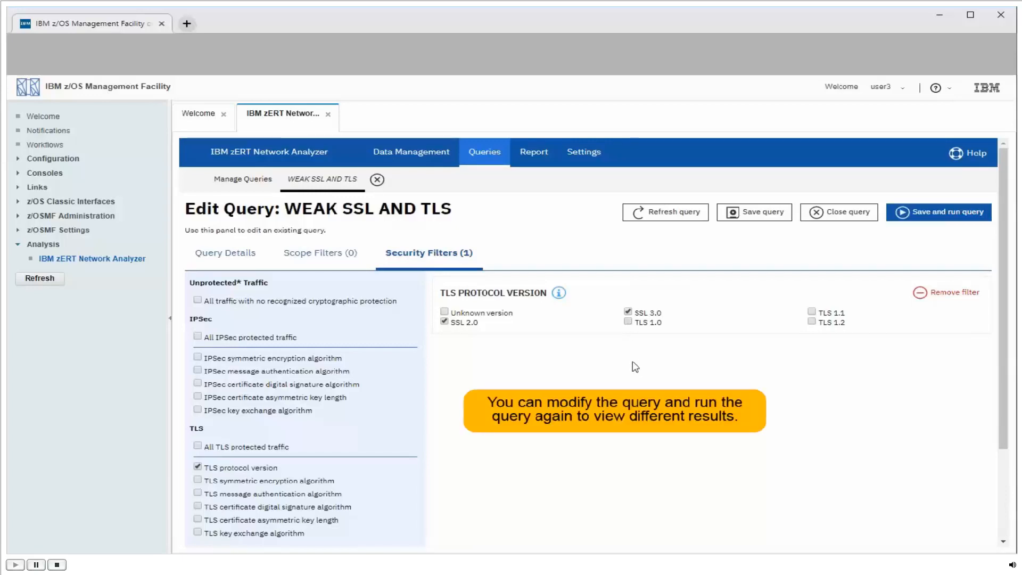
pyautogui.click(944, 212)
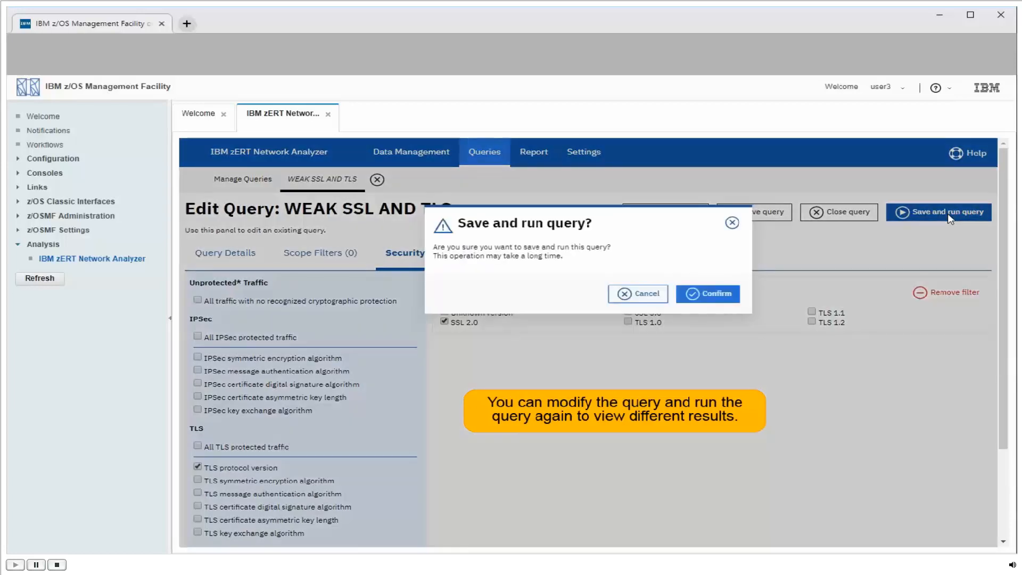
pyautogui.click(707, 293)
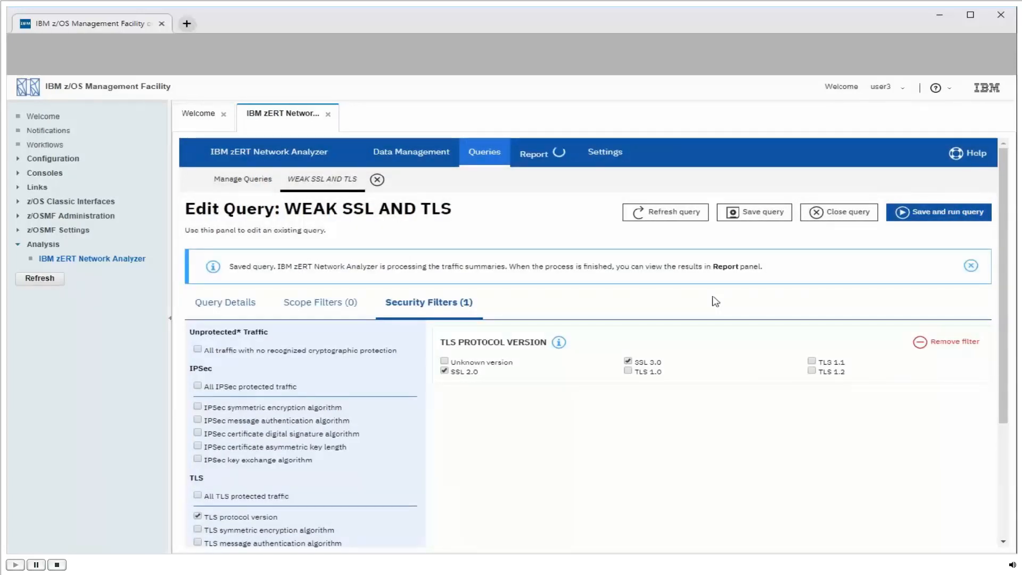
# - View security session details for client 10.26.126.1 on 10.11.201.3:951 (SSLv2) and check TCP Client Traffic
pyautogui.click(532, 152)
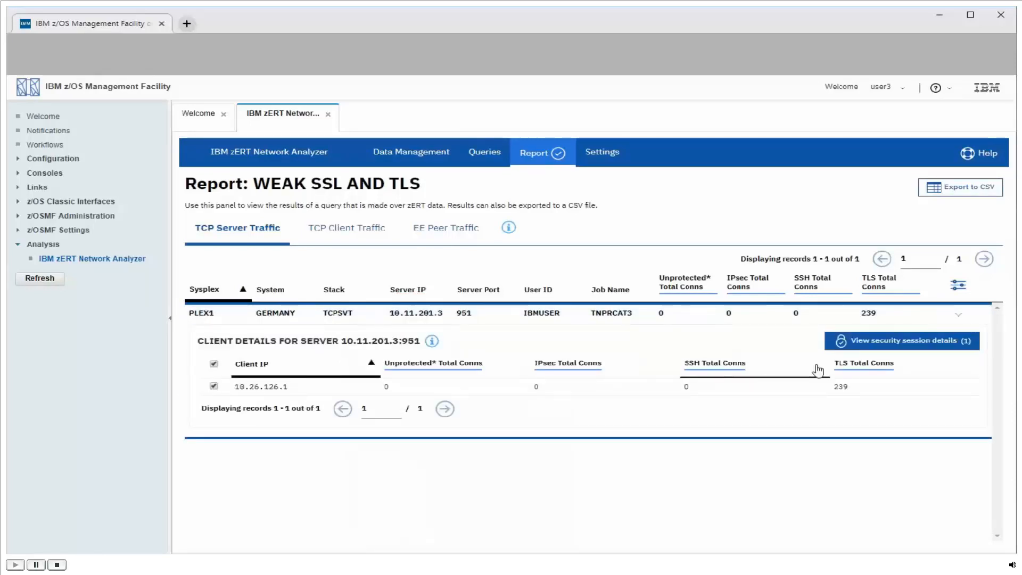
pyautogui.click(902, 341)
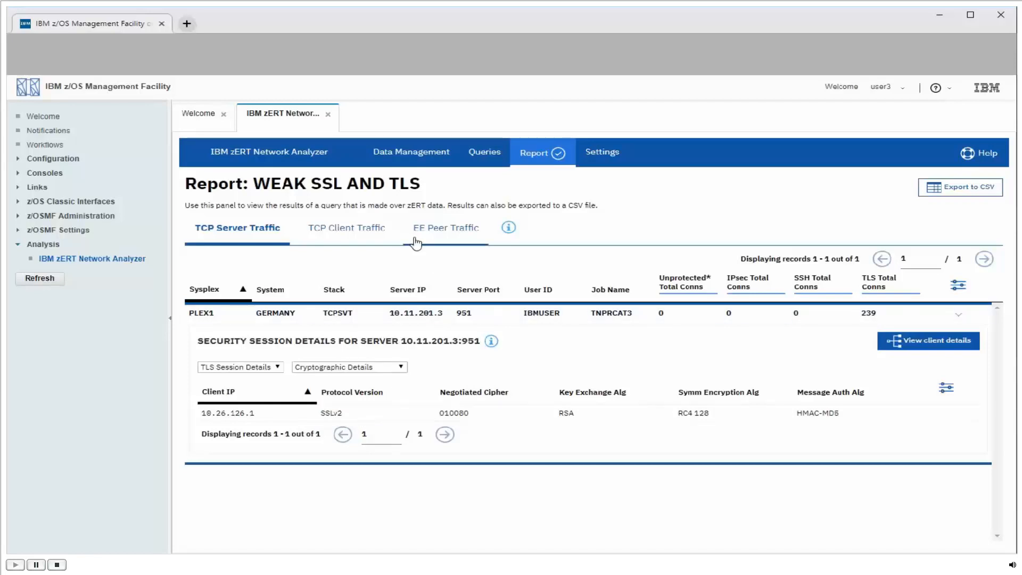
pyautogui.click(345, 228)
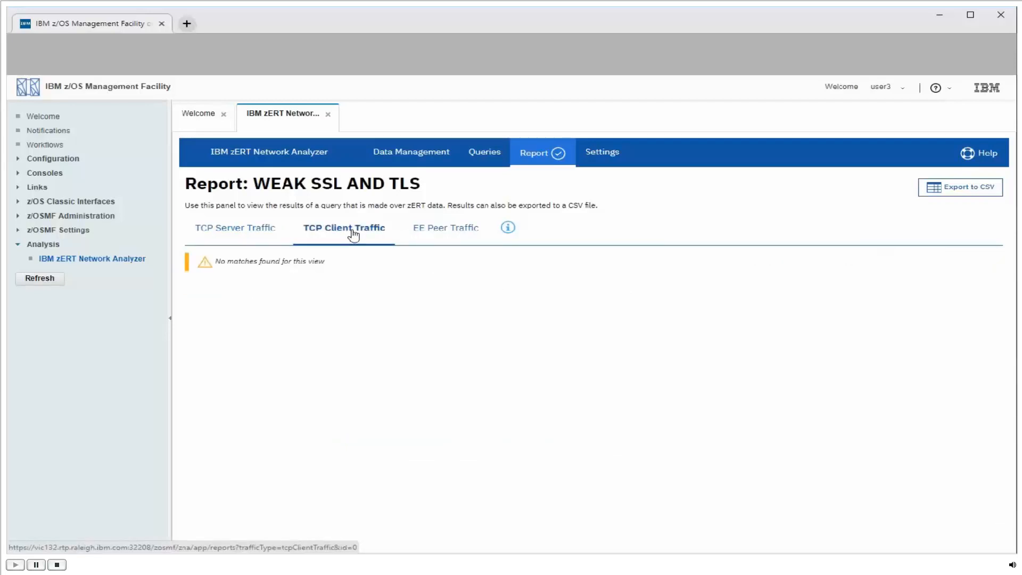
pyautogui.moveTo(355, 271)
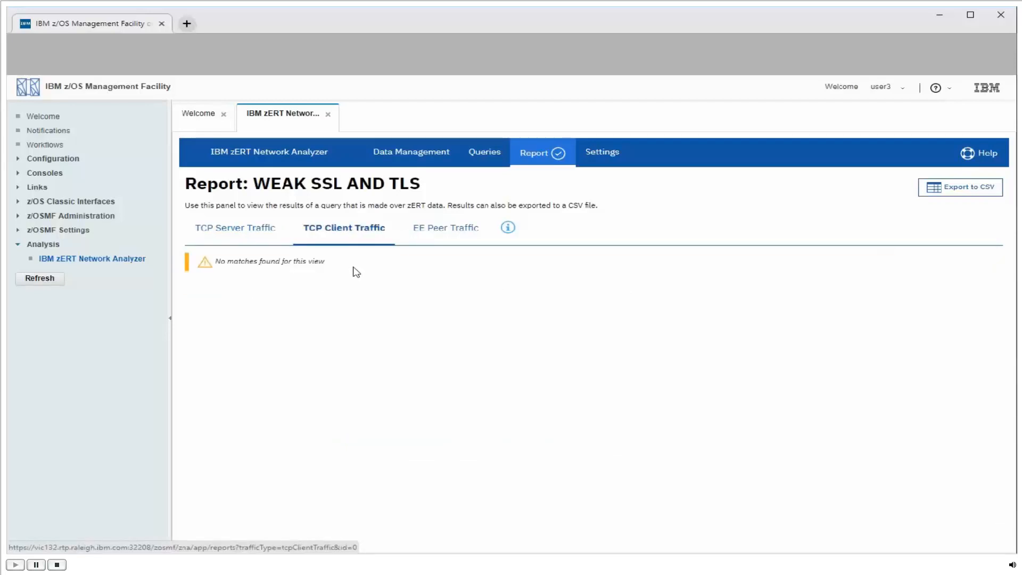